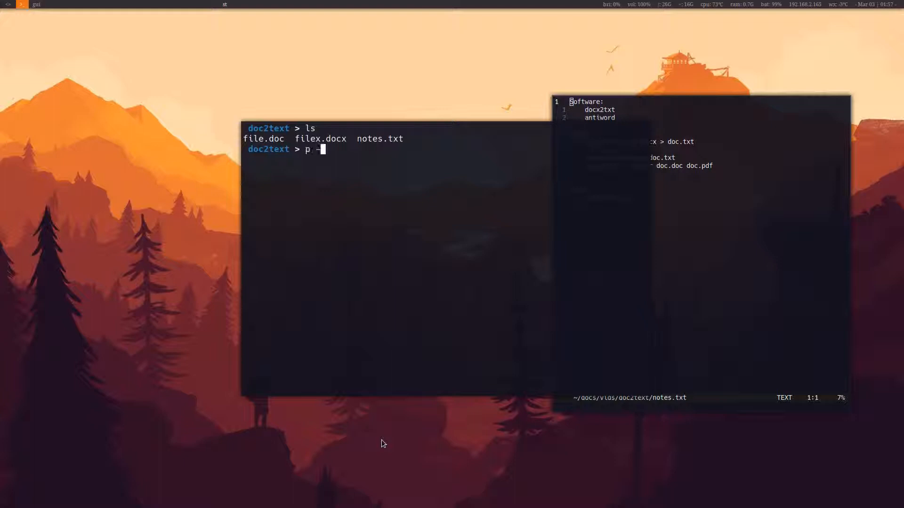
Start typing the pacman install for docx2txt and antiword, then abandon it and clear the screen
type("S docxt")
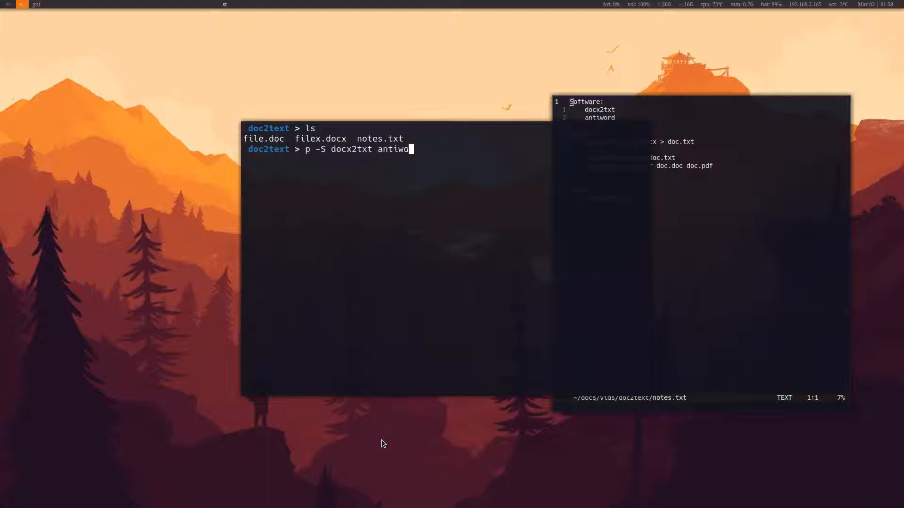
type("rd")
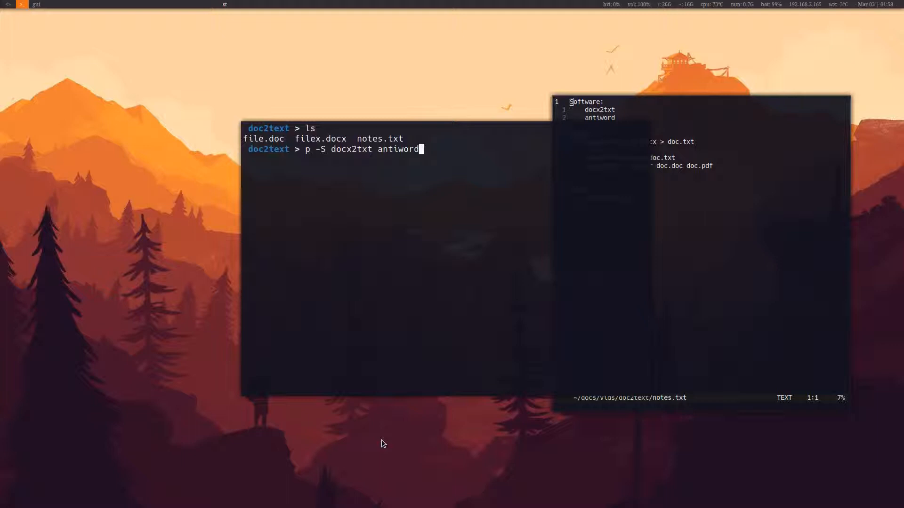
key("BackSpace")
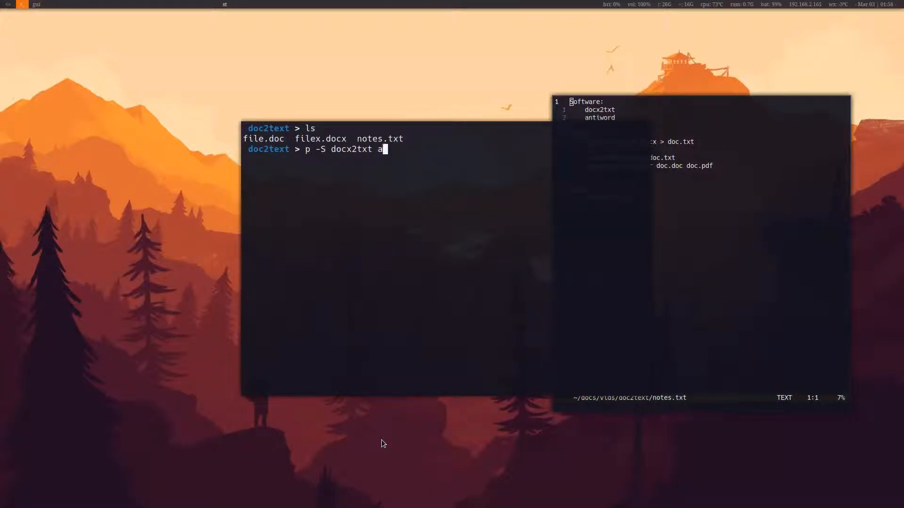
key("BackSpace")
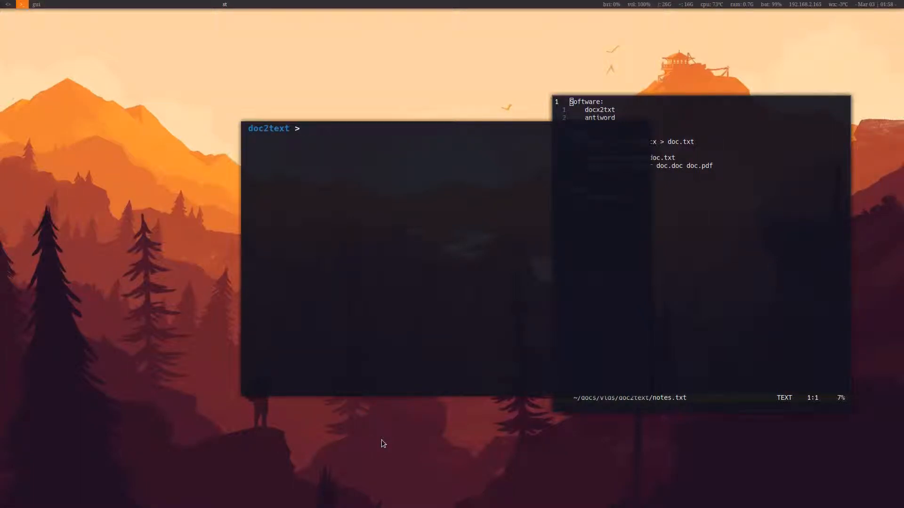
Enter the docx2txt command with filex.docx as input, fixing the mistyped file name
type("docx")
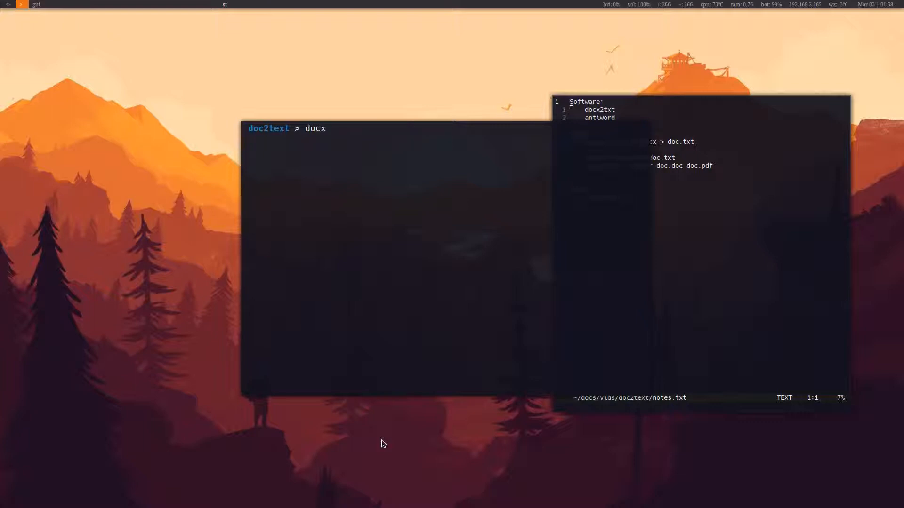
type("t")
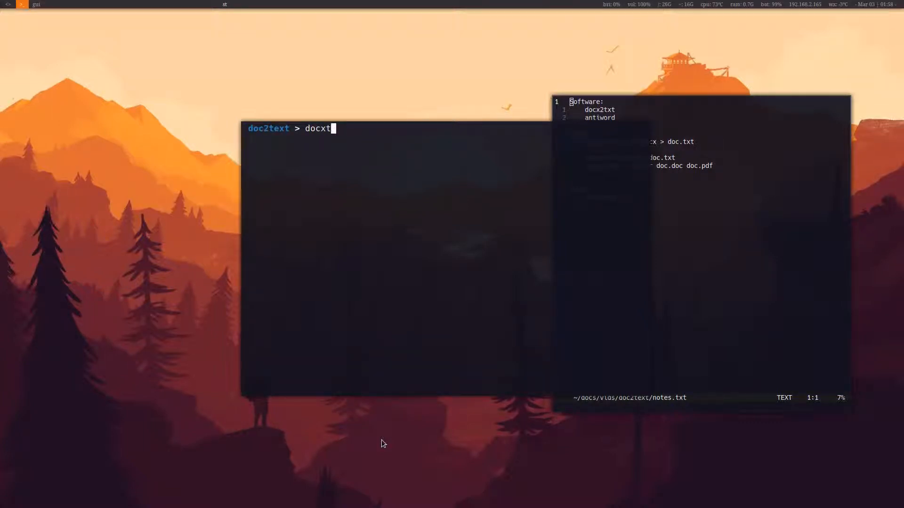
type("2txt <")
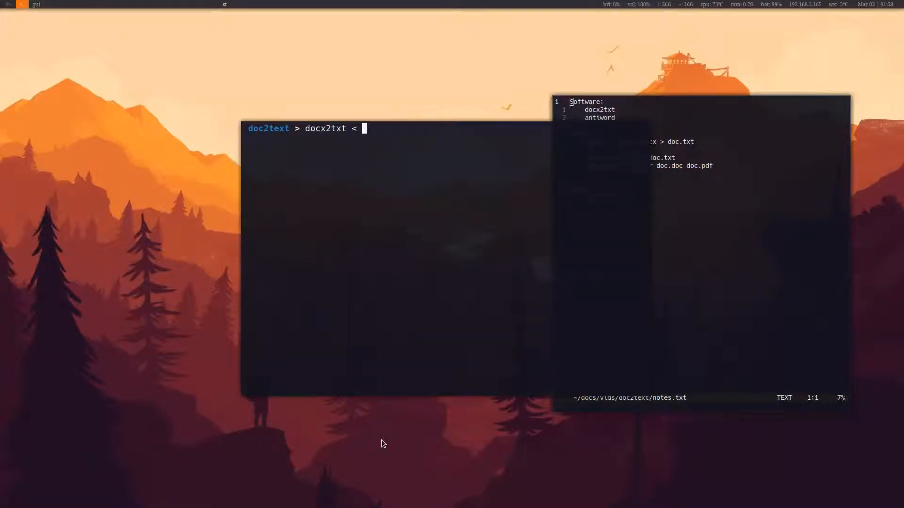
type("docx")
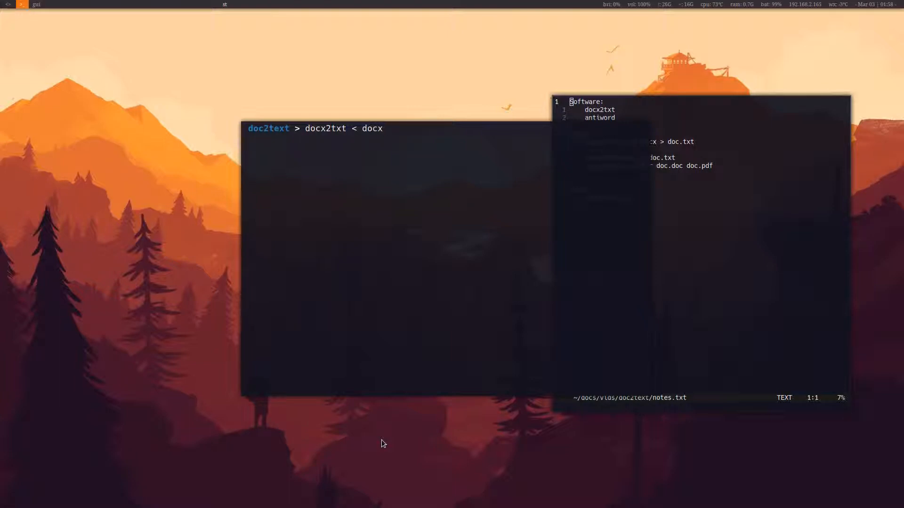
key("BackSpace")
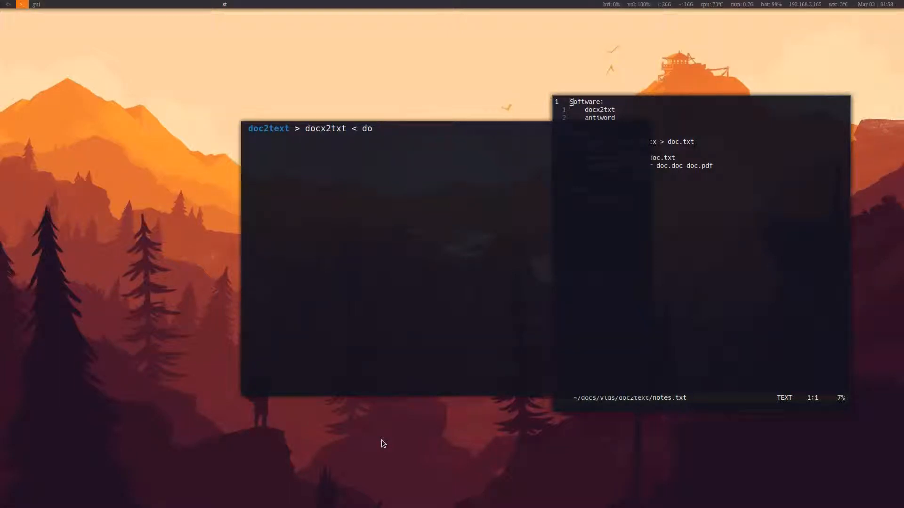
type("fil")
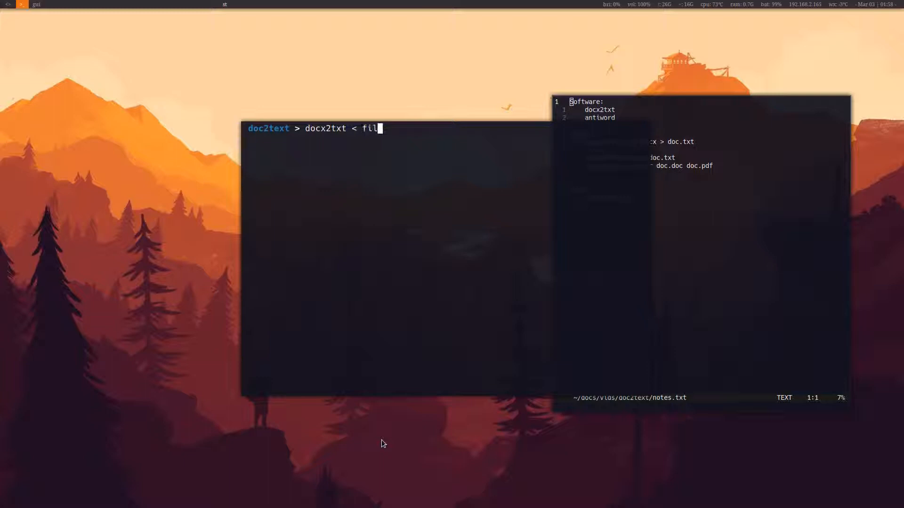
type("ex.docx")
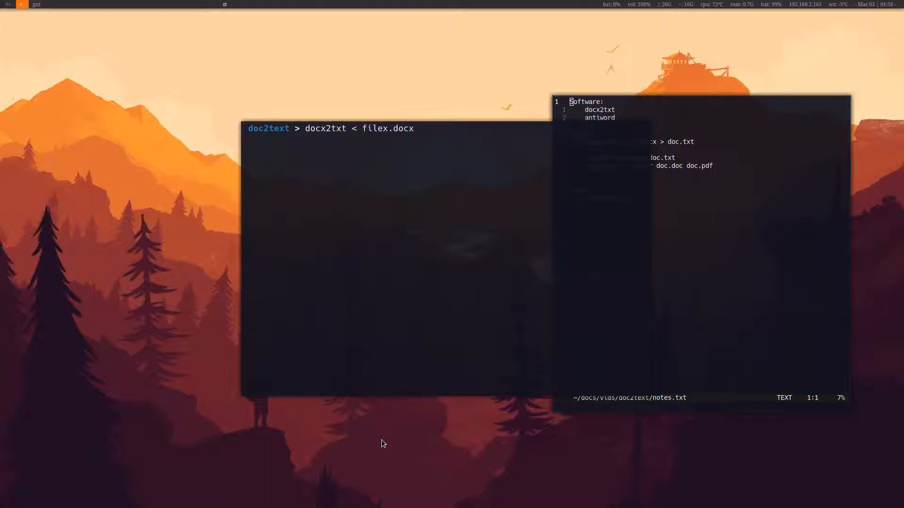
Redirect the output to filextxt.txt and run the conversion
type(">")
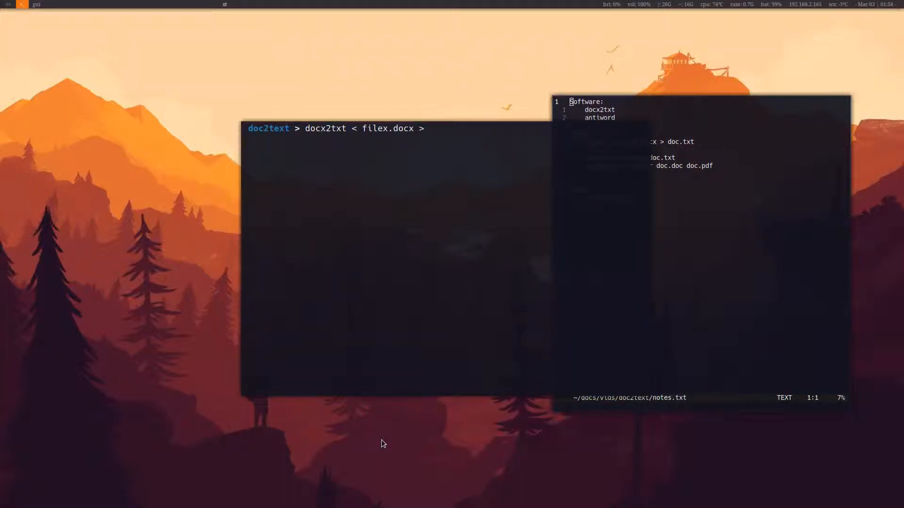
type("flie")
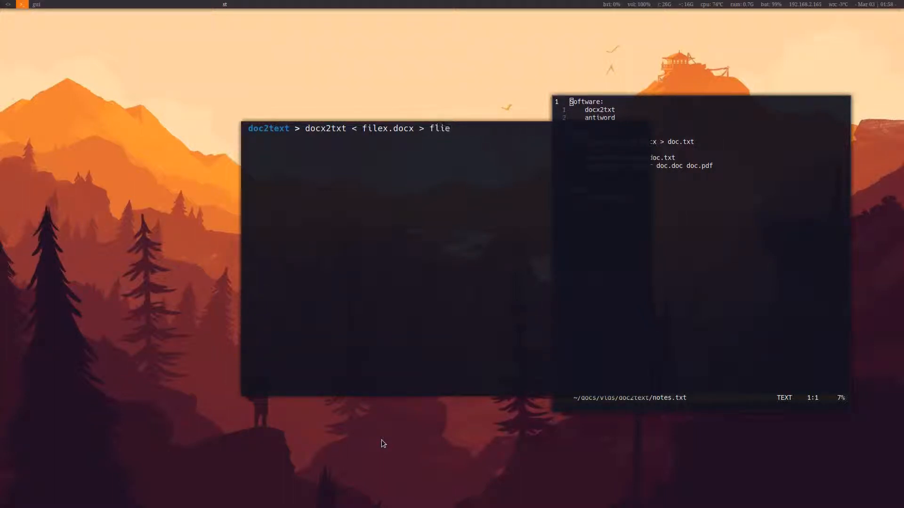
key("BackSpace")
type("ilextx")
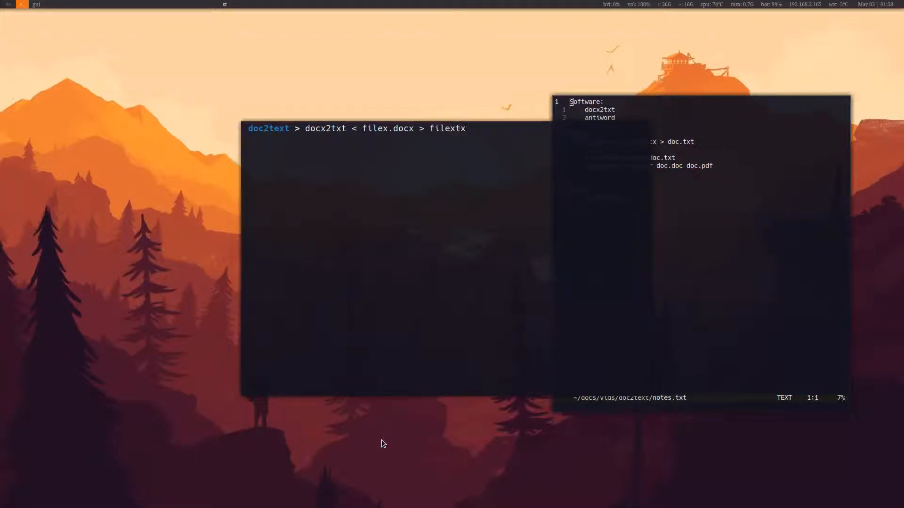
type("t.")
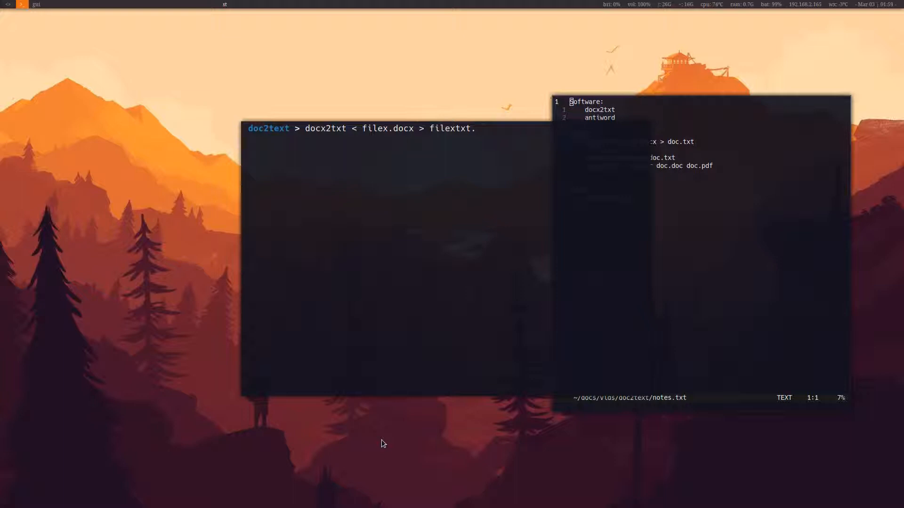
type("txt")
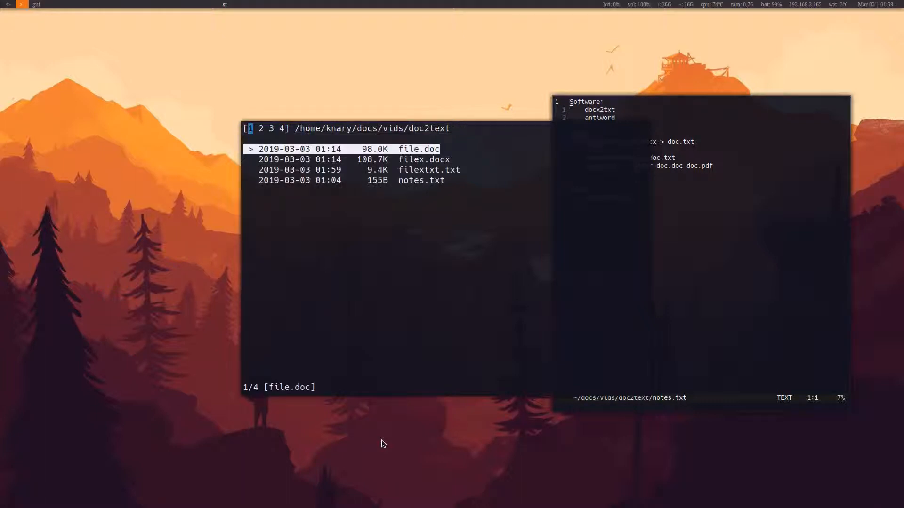
Quit ranger back to the doc2text prompt
key("Down")
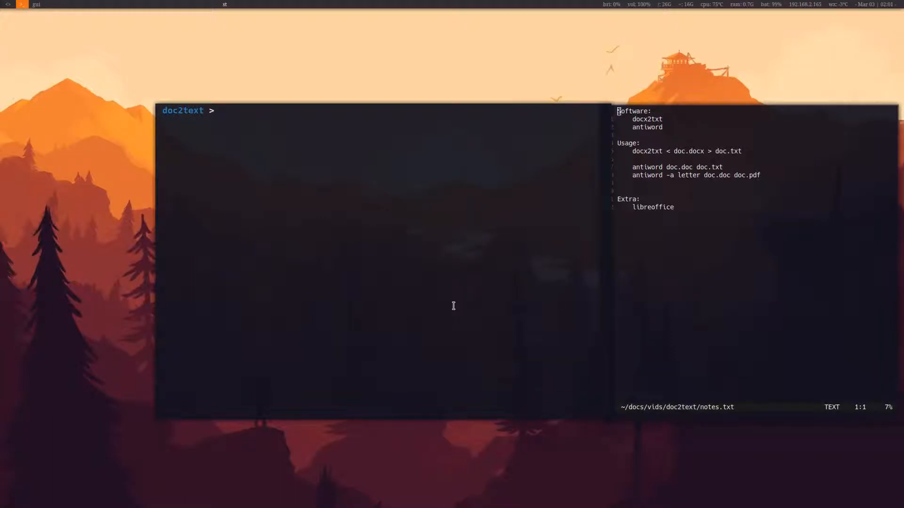
View the antiword manual page, then close it
type("man anti")
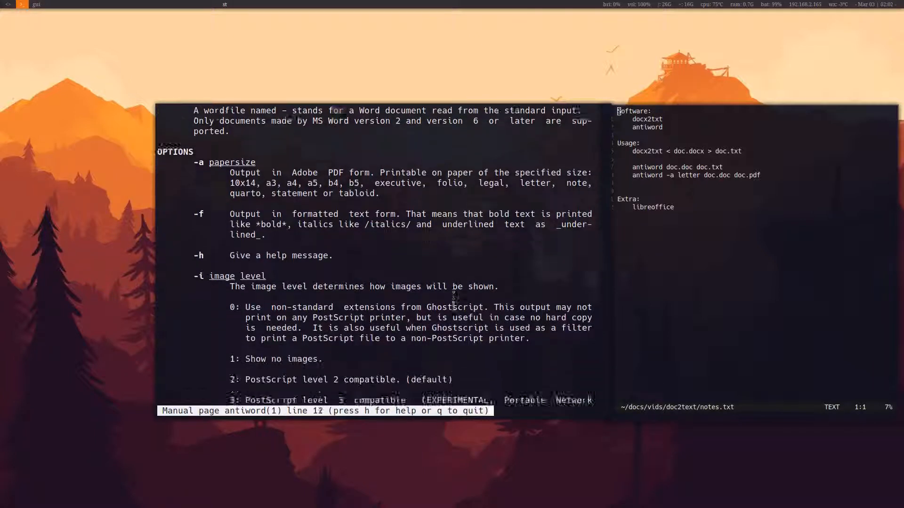
key("q")
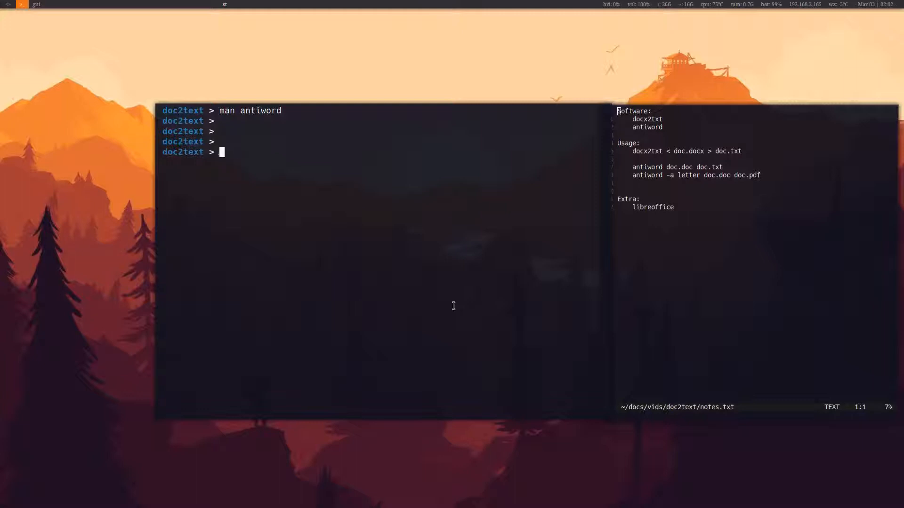
Enter antiword with the -a letter paper-size option
type("anti -a")
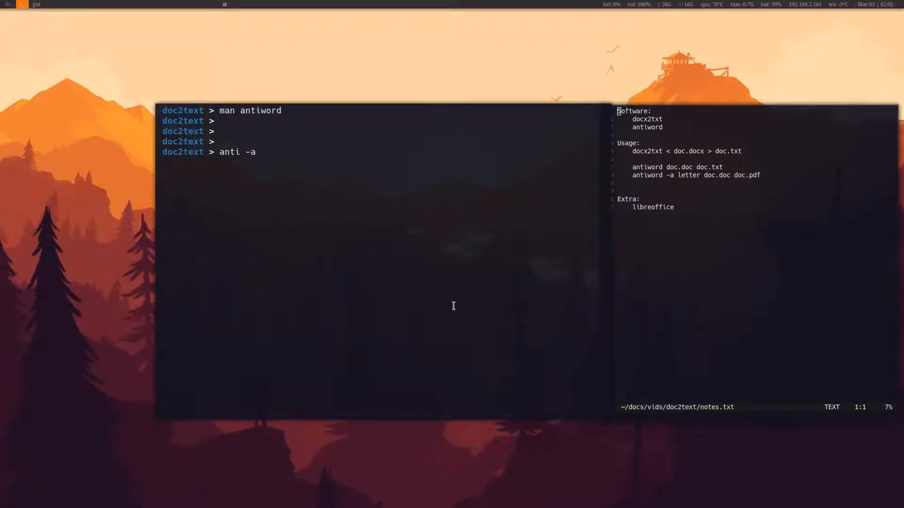
key("BackSpace")
type("word")
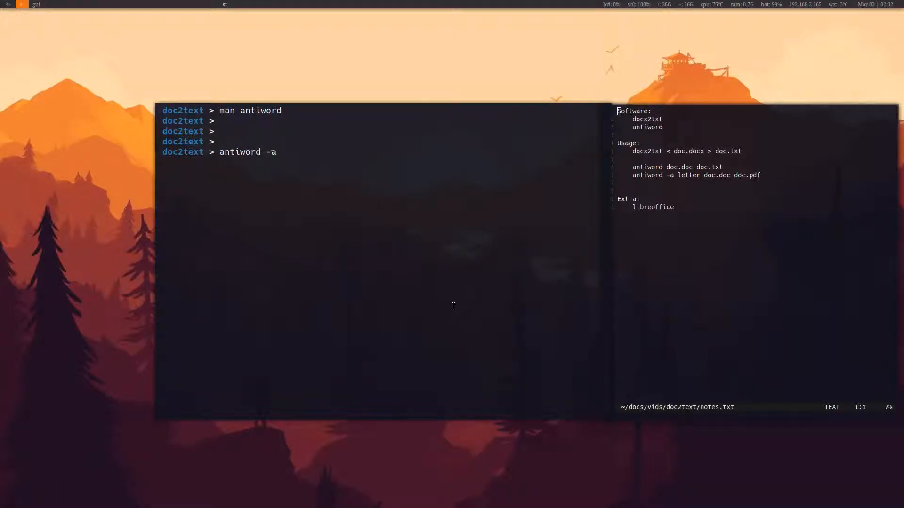
type("l")
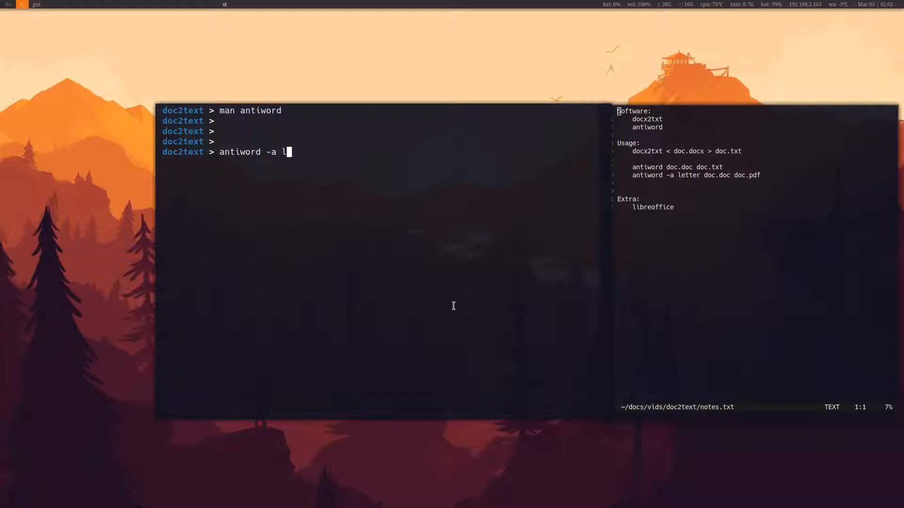
type("etter")
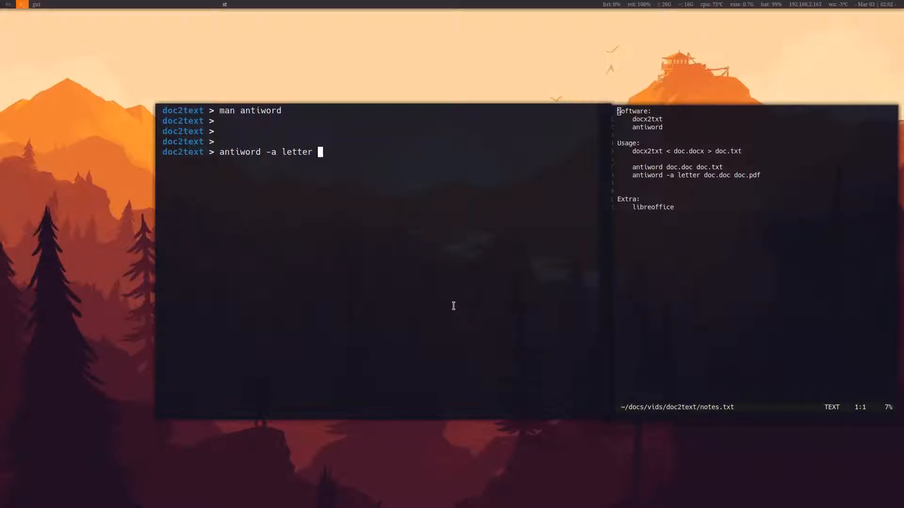
Give file.doc as input, redirect to file.pdf and run the conversion
type("d")
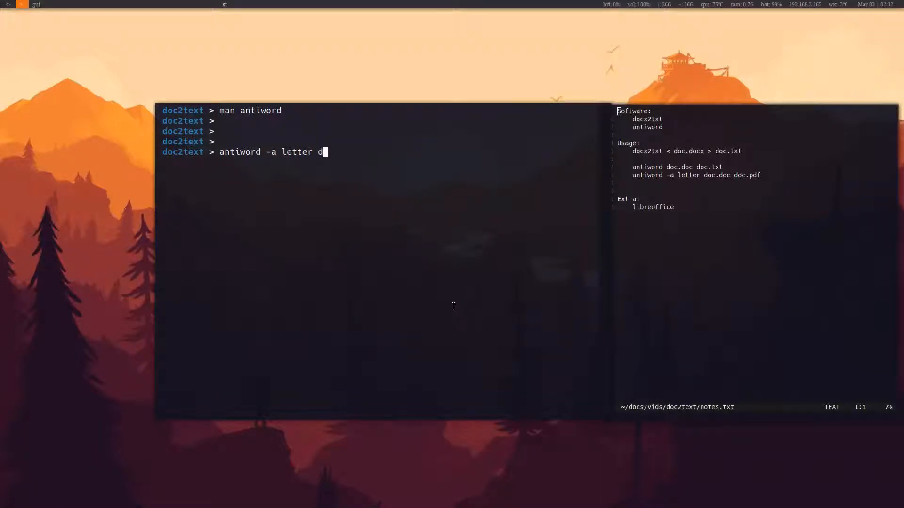
type("ile")
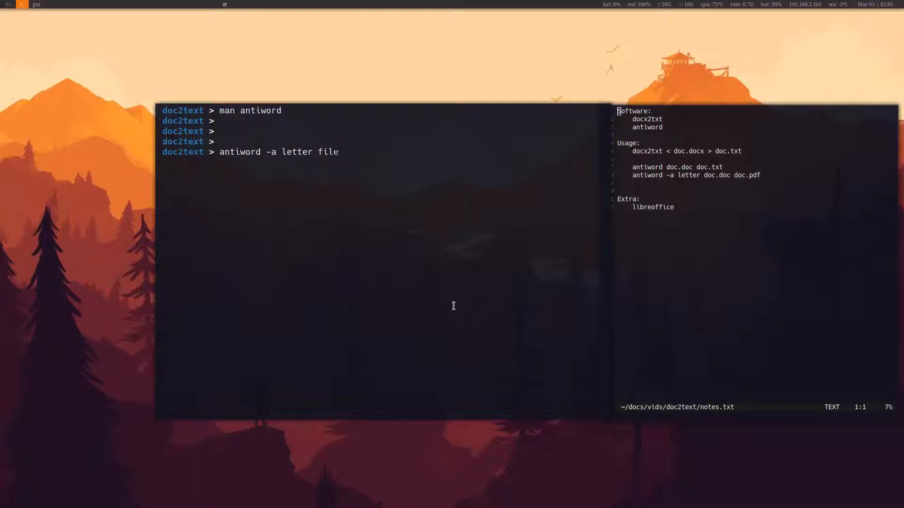
type(".")
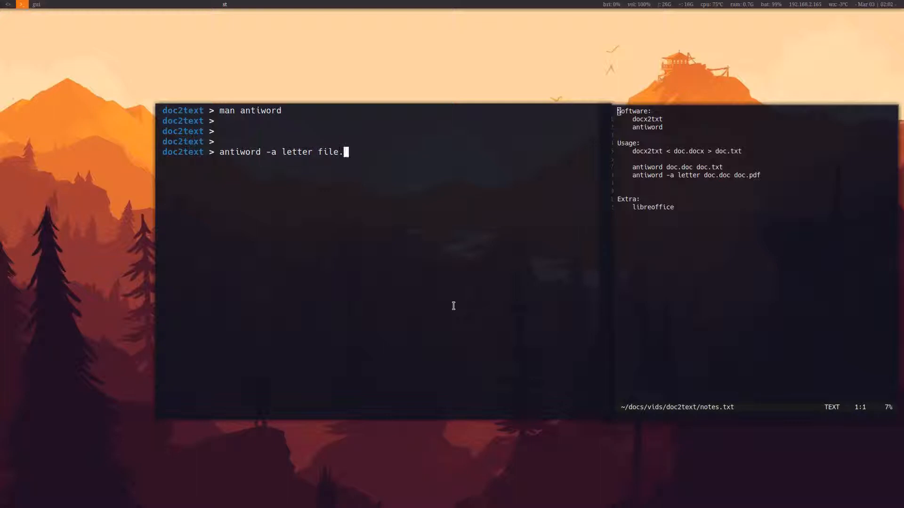
type("doc")
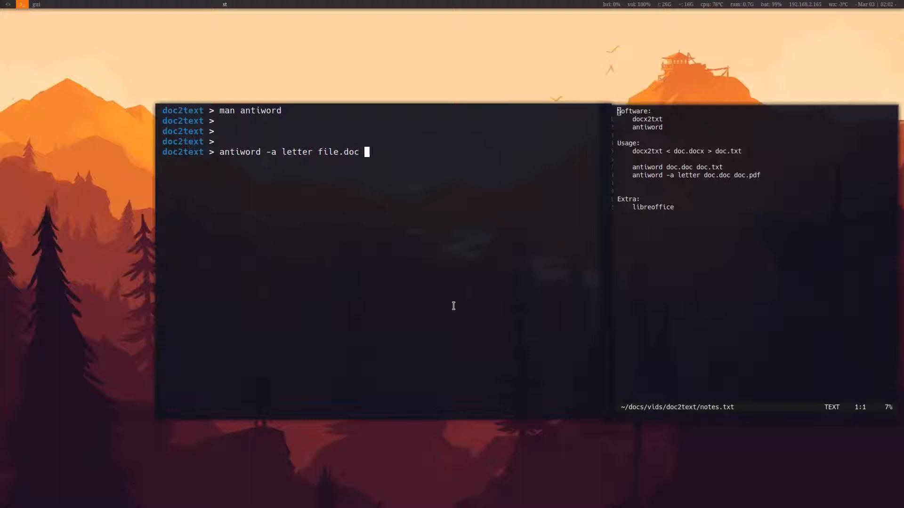
type(">")
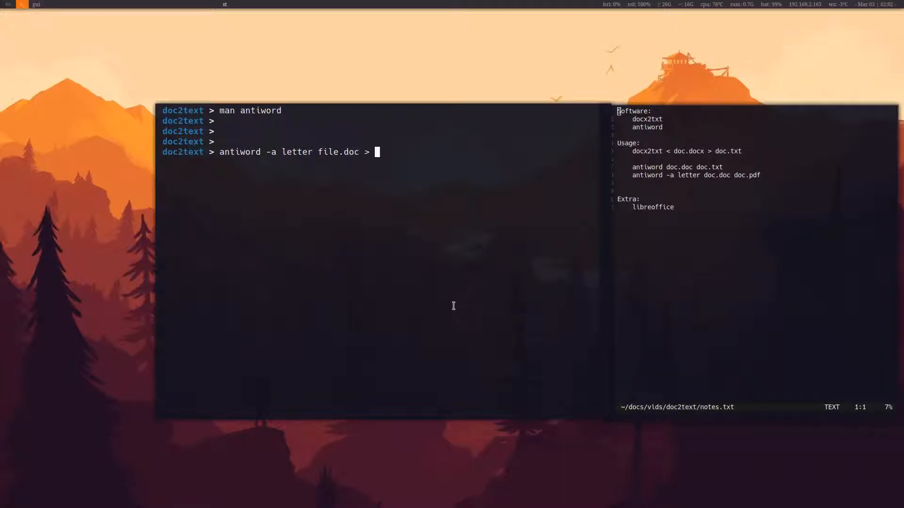
type("file.")
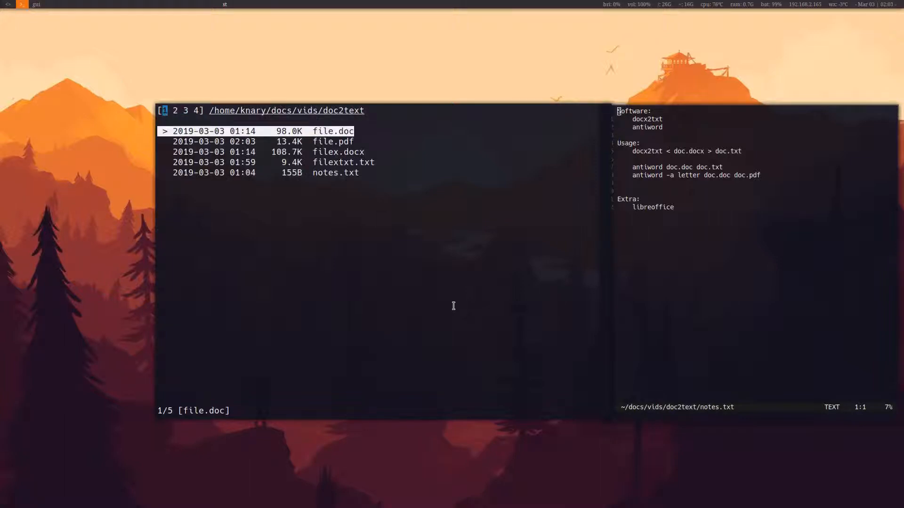
Check file.pdf in ranger's doc2text listing, then quit to an empty prompt
key("Down")
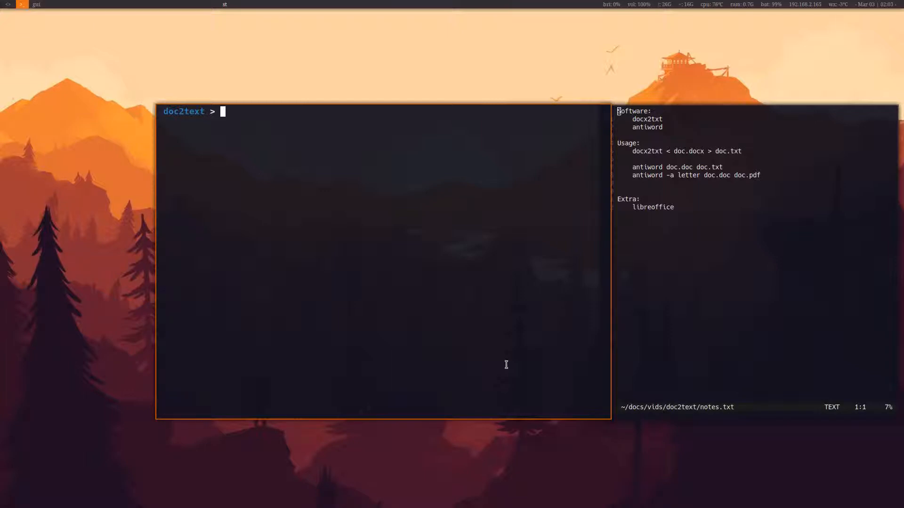
type("p -S libre")
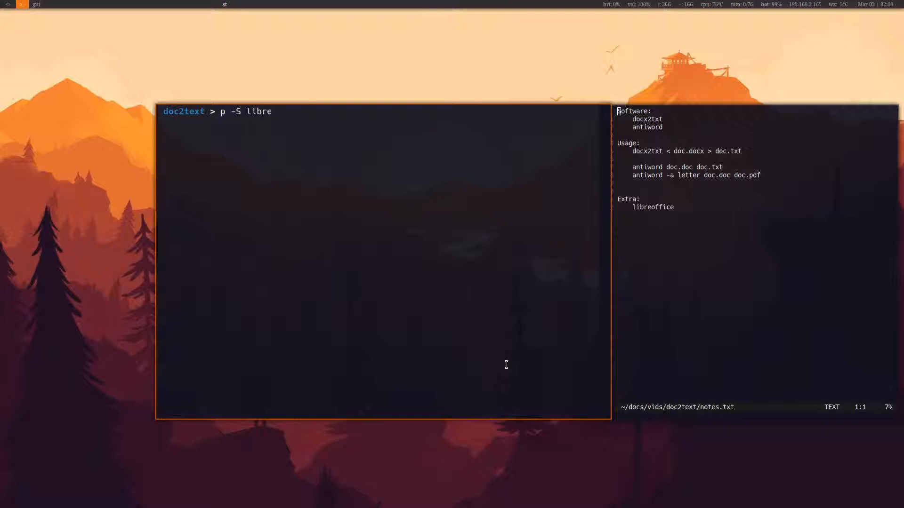
key("BackSpace")
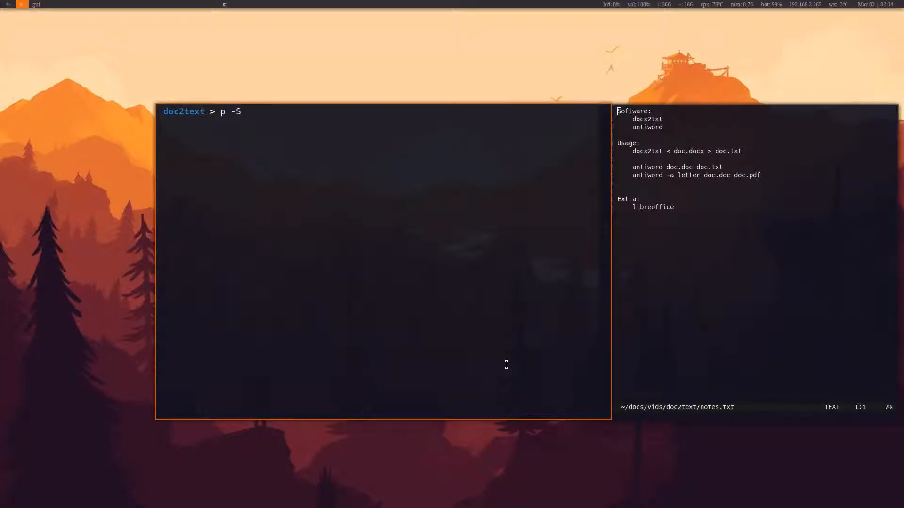
type("abiword")
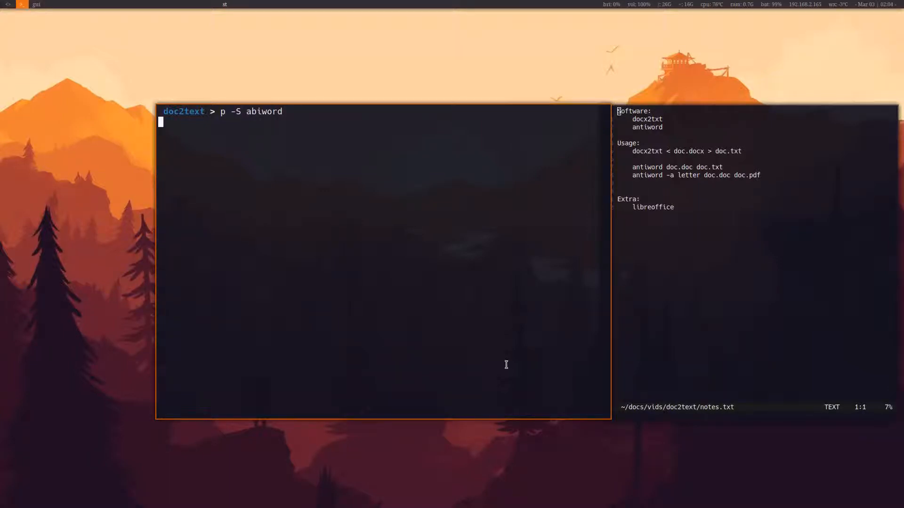
key("Return")
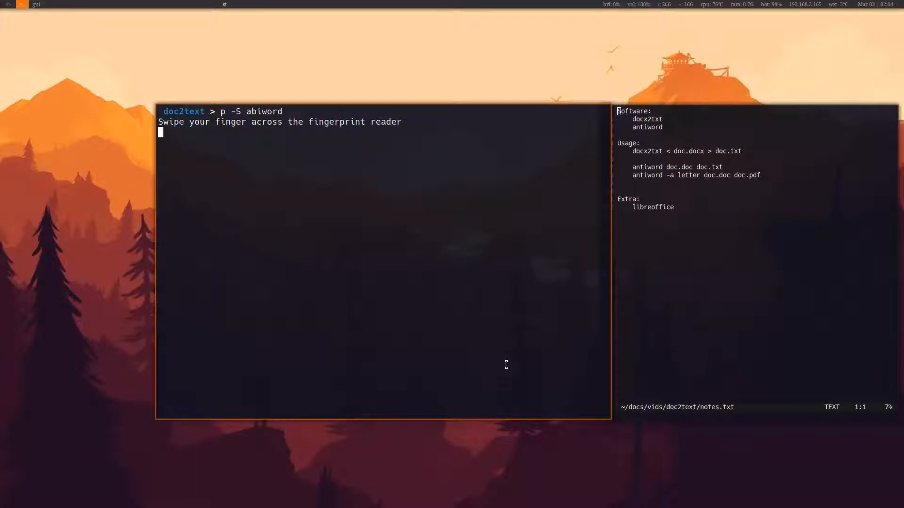
key("Return")
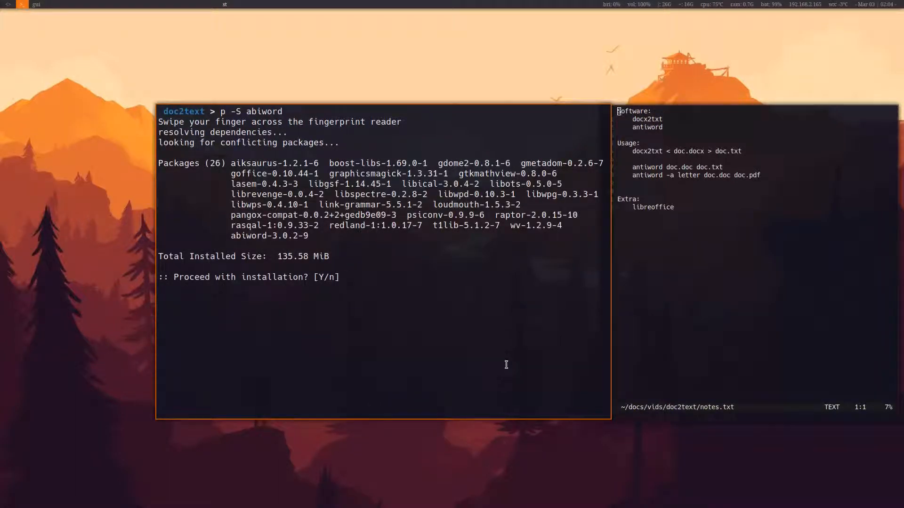
type("n")
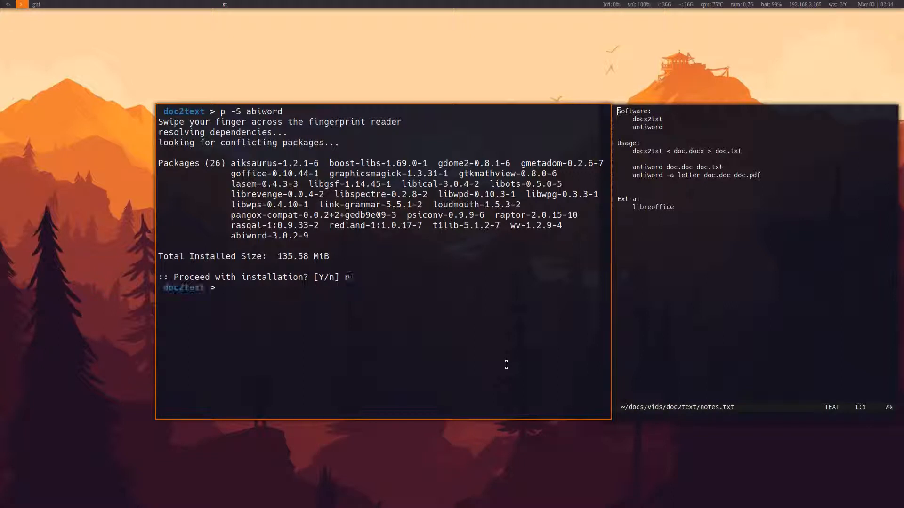
key("Return")
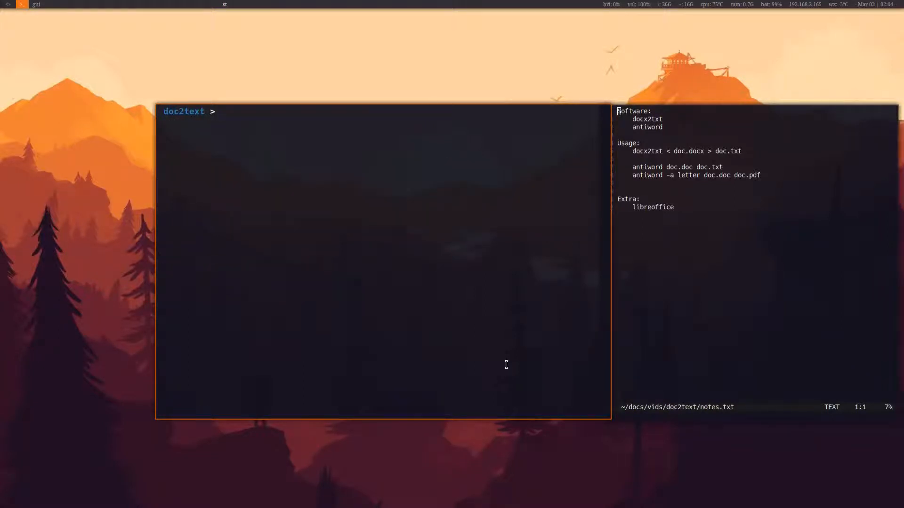